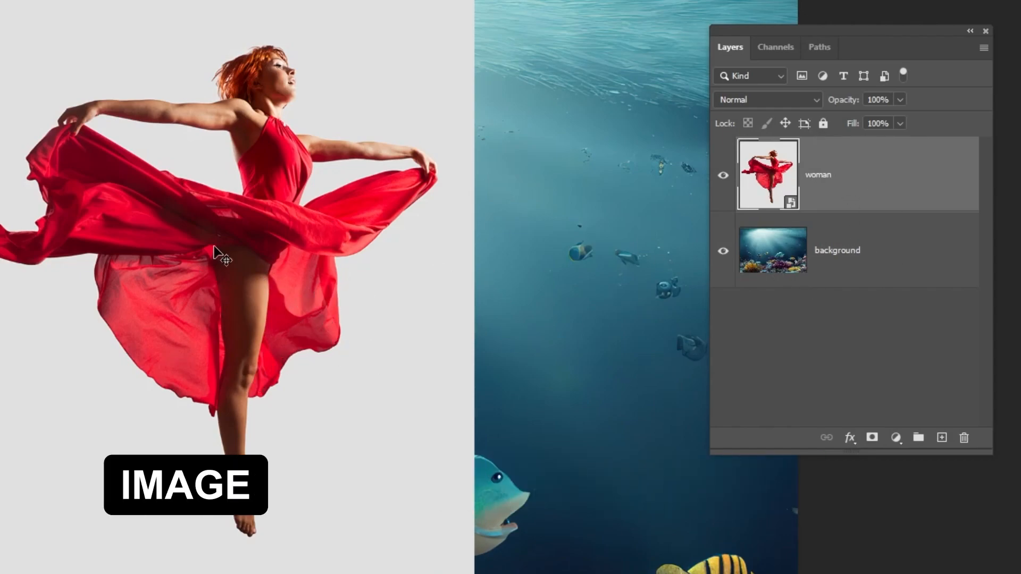
- Select the woman automatically with Select > Subject
left_click(200, 11)
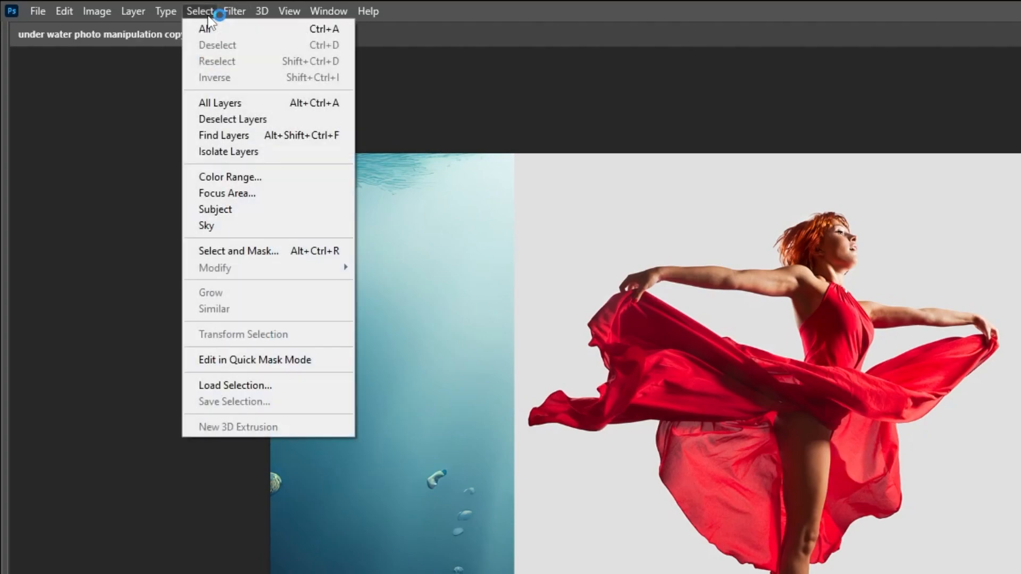
left_click(215, 209)
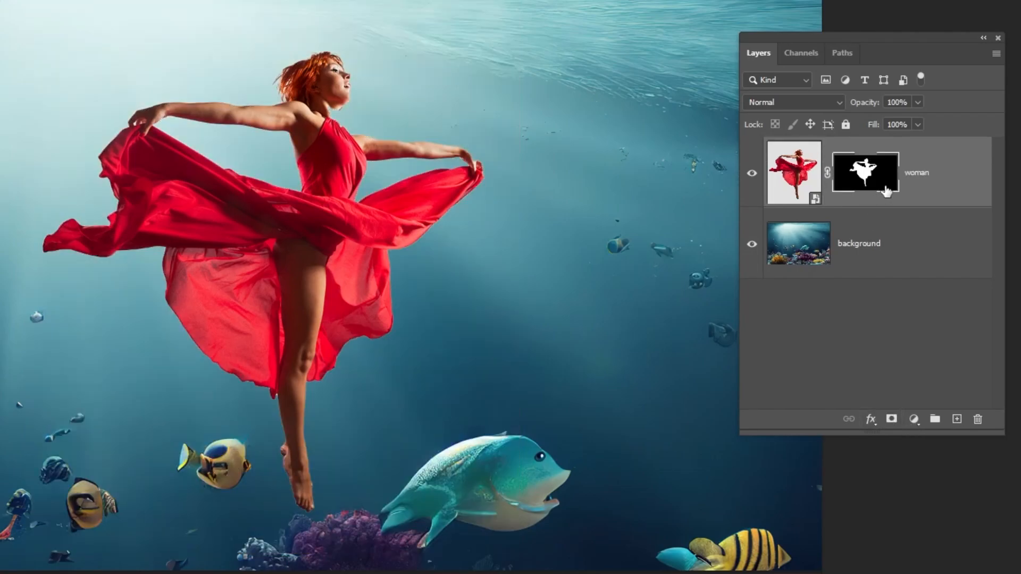
mouse_move(937, 42)
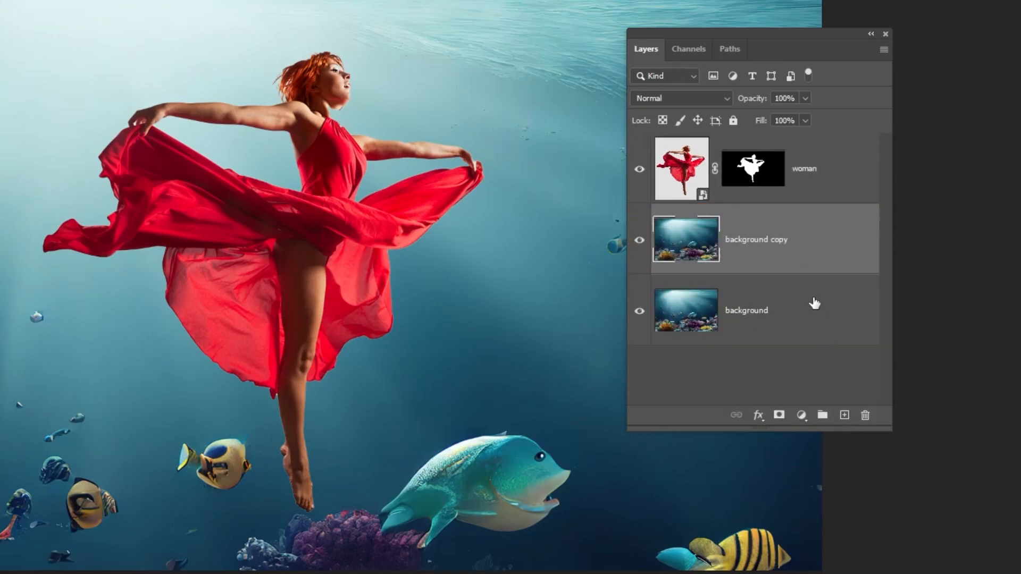
mouse_move(808, 254)
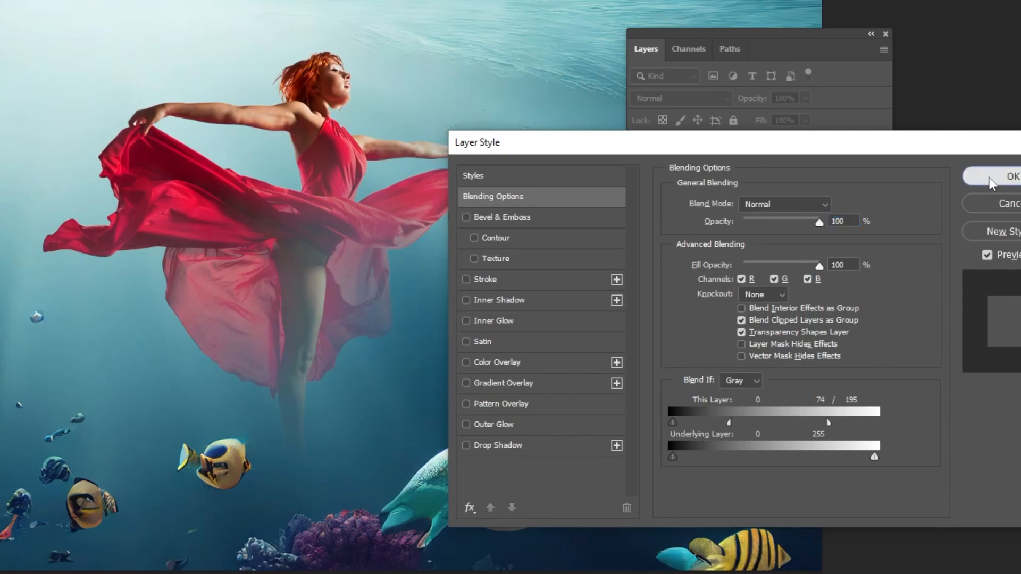
- Apply the woman layer's This Layer Blend If split at 74/195
left_click(1012, 176)
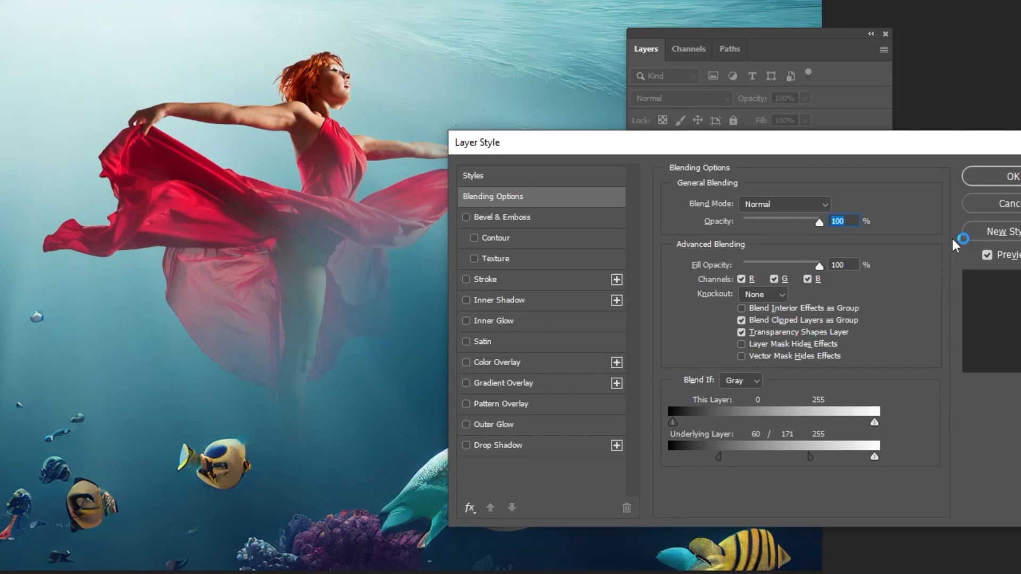
- Apply Underlying Layer Blend If 60/171 to the background copy above the woman
left_click(1009, 177)
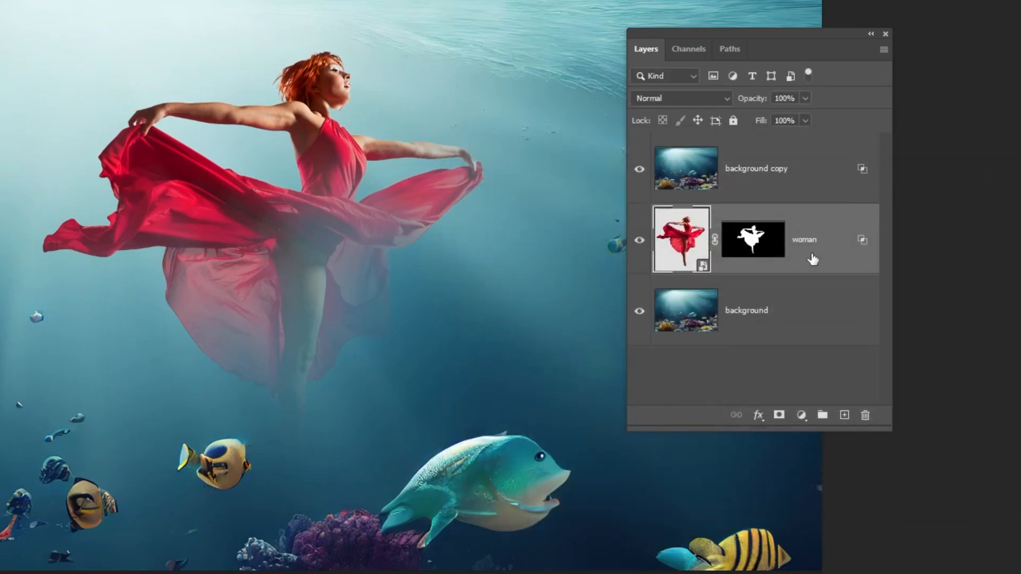
- Add a Black & White adjustment to the woman at 30% opacity
left_click(801, 415)
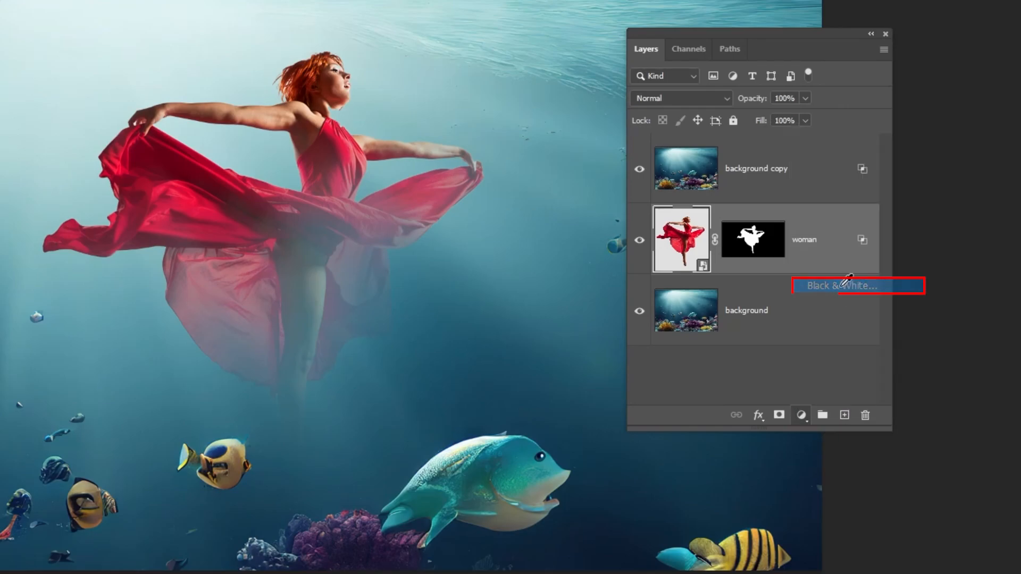
left_click(842, 285)
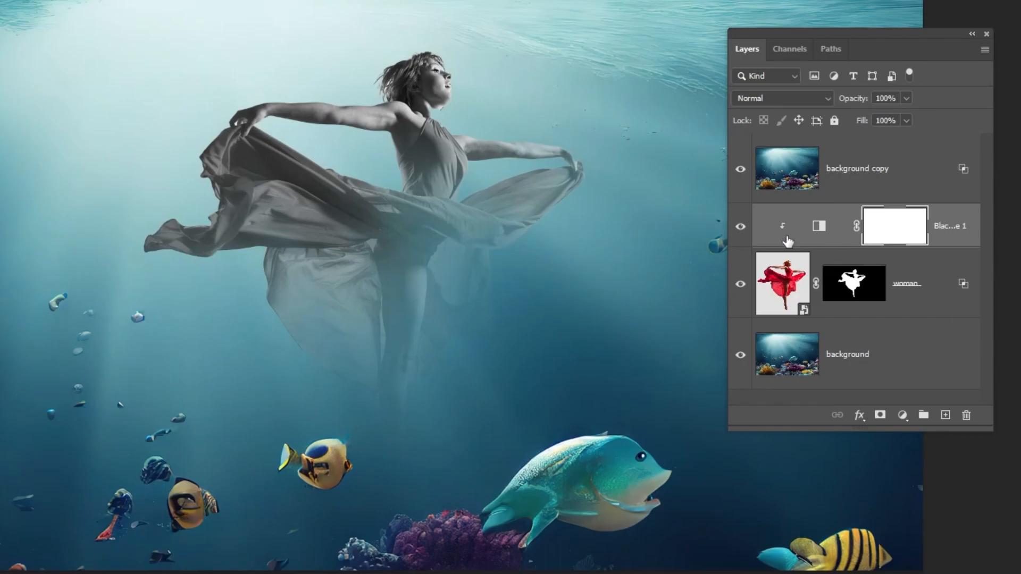
left_click(906, 99)
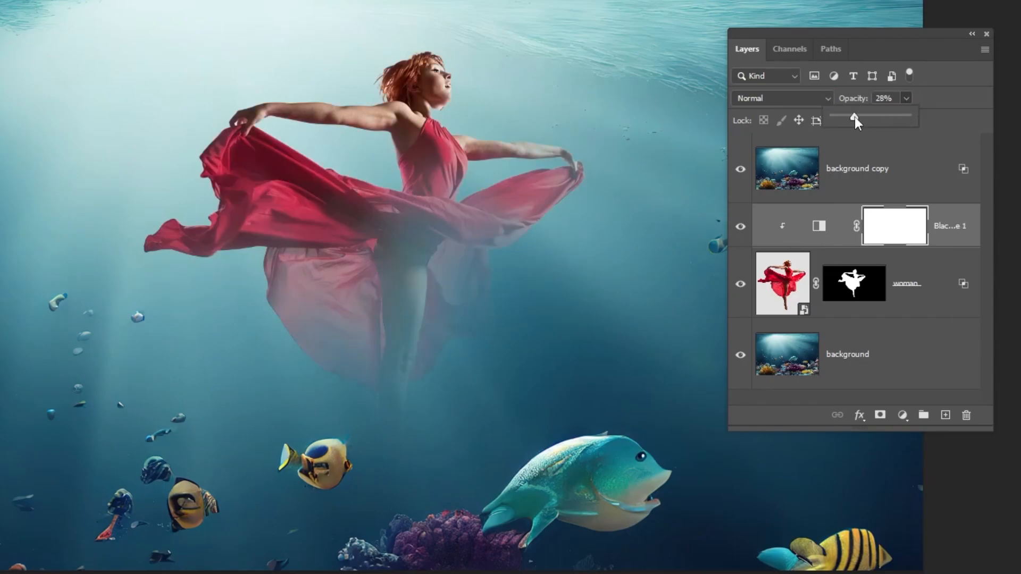
left_click(886, 97)
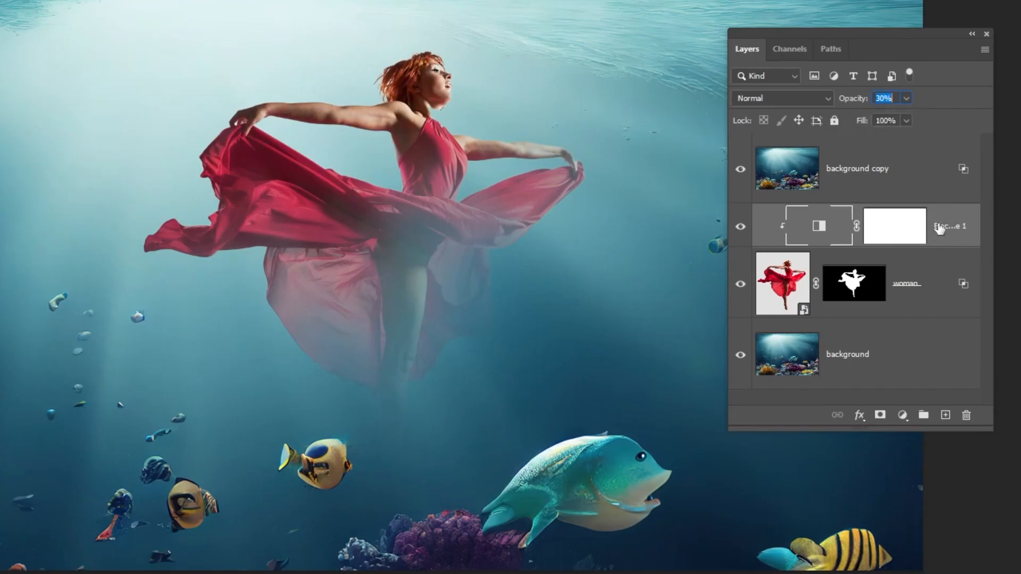
left_click(903, 415)
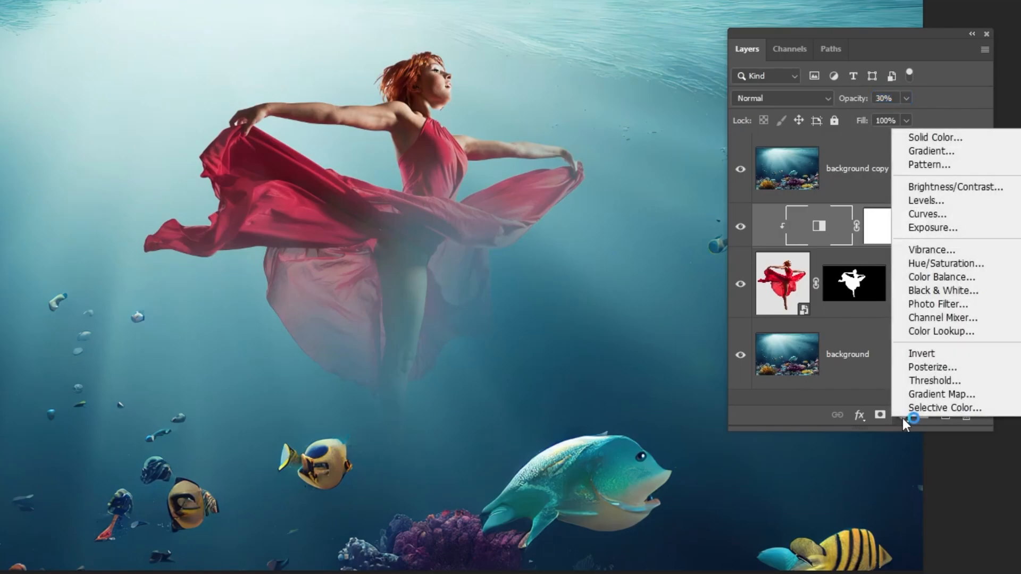
mouse_move(946, 276)
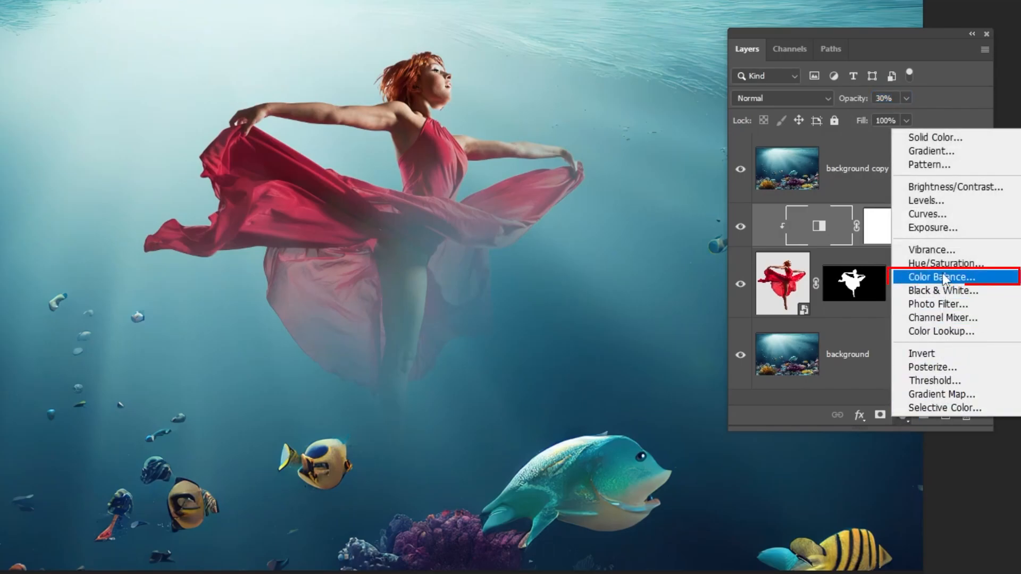
- Add a Color Balance adjustment with midtones at Cyan -100 and pushed toward Blue
left_click(940, 277)
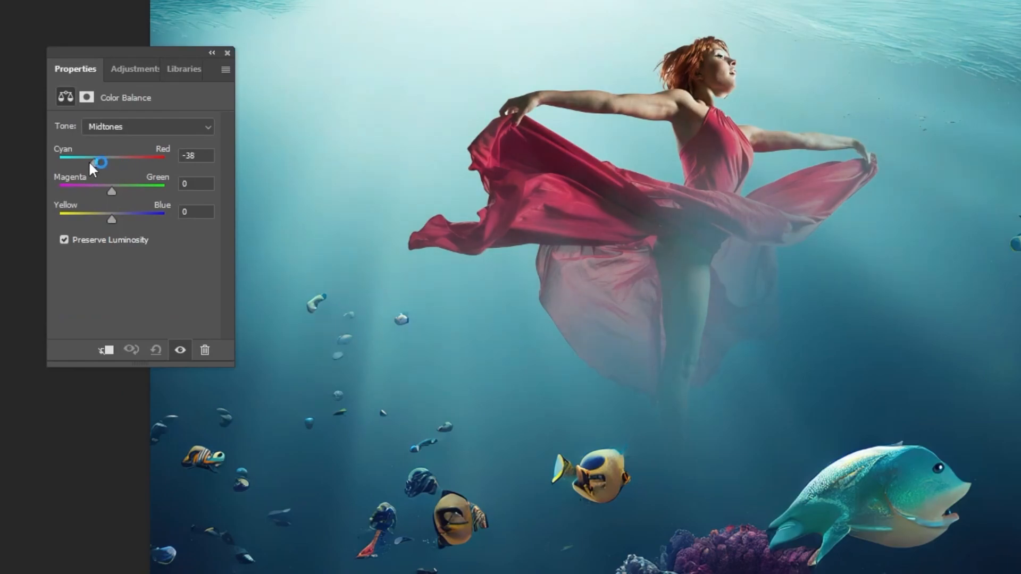
left_click_drag(99, 161, 59, 161)
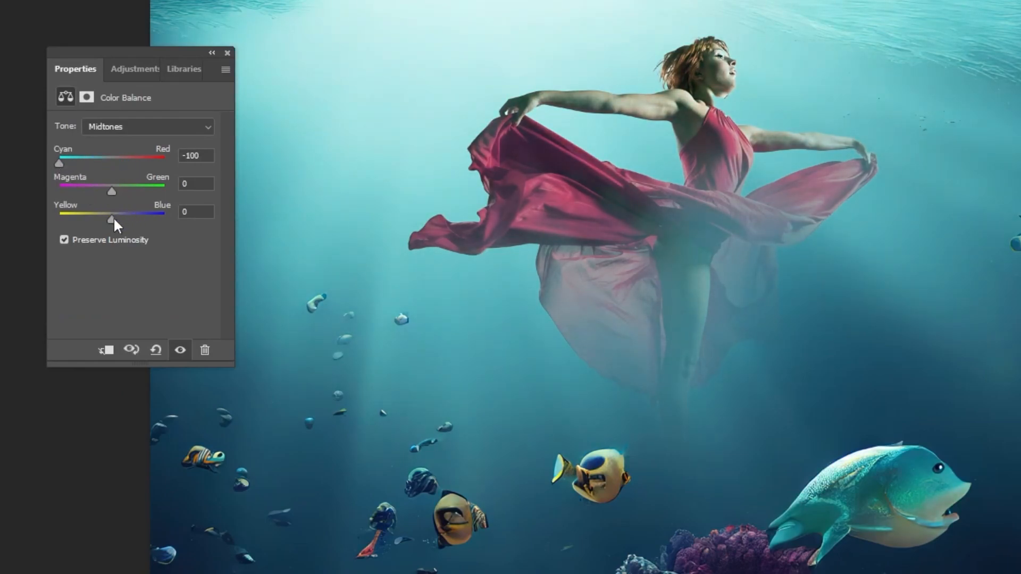
left_click_drag(110, 220, 163, 220)
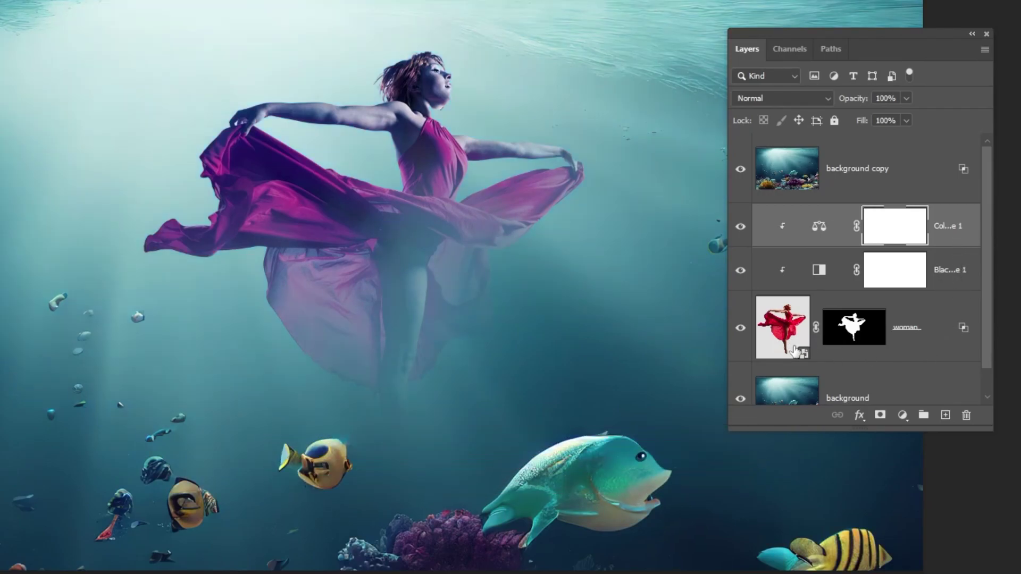
mouse_move(810, 293)
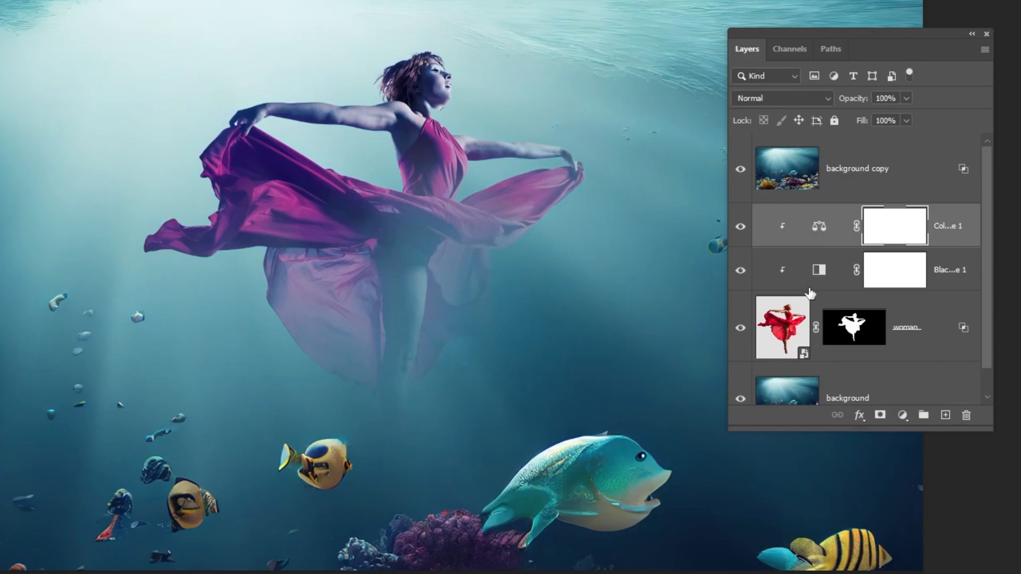
left_click(905, 328)
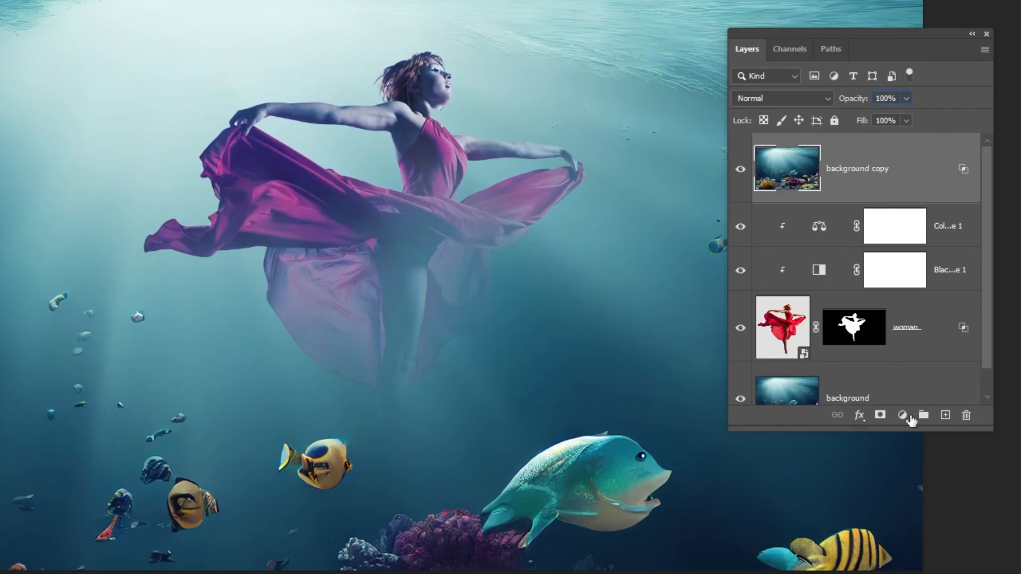
- Add a Levels adjustment with input black at 8 and white at 245
left_click(902, 416)
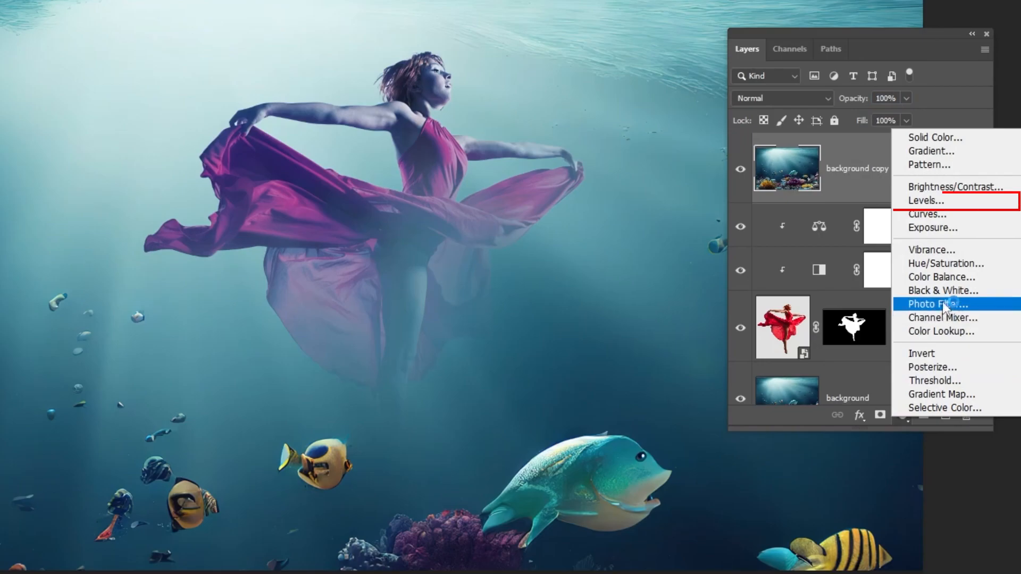
left_click(924, 201)
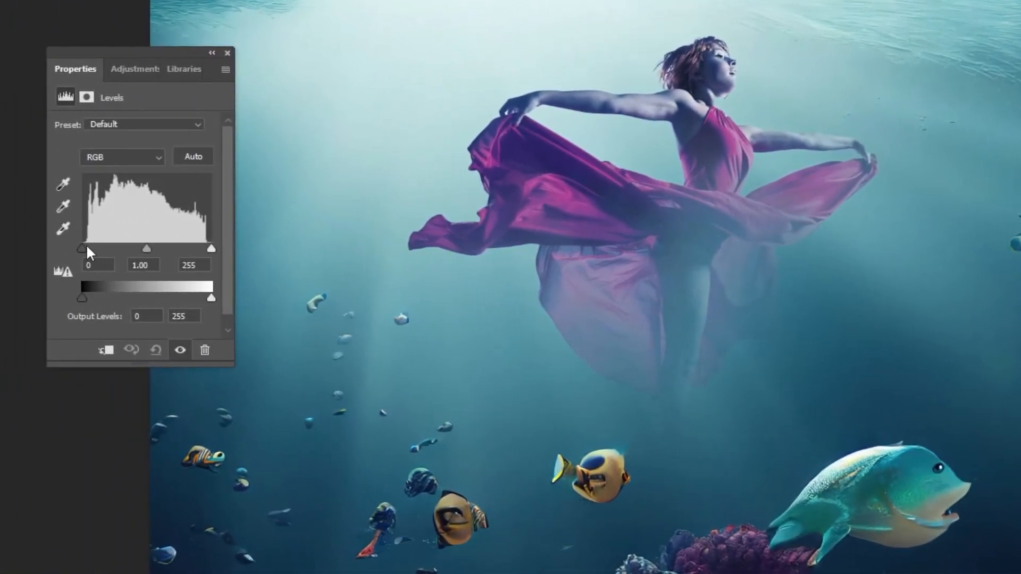
left_click_drag(81, 248, 87, 249)
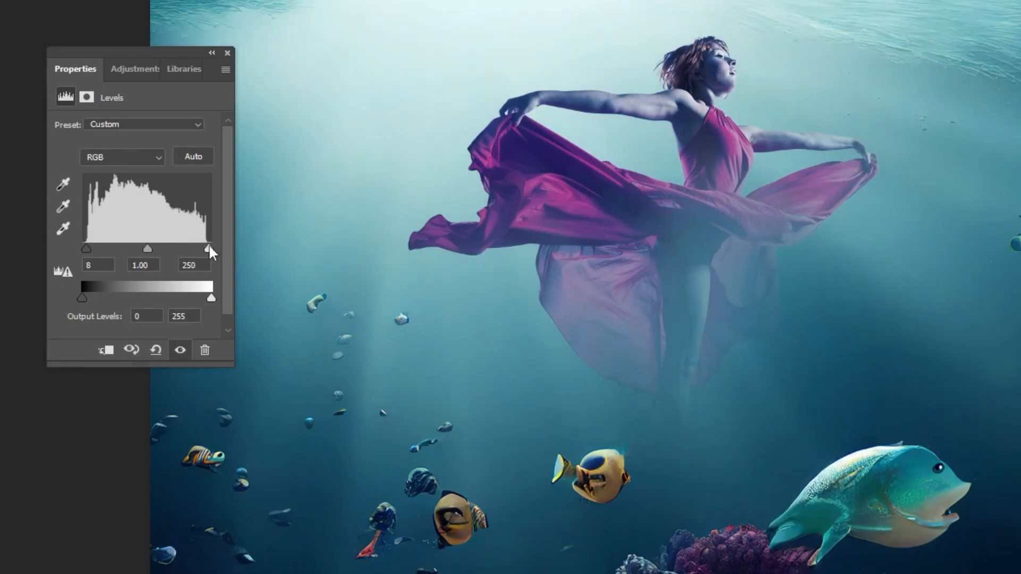
left_click_drag(210, 248, 206, 248)
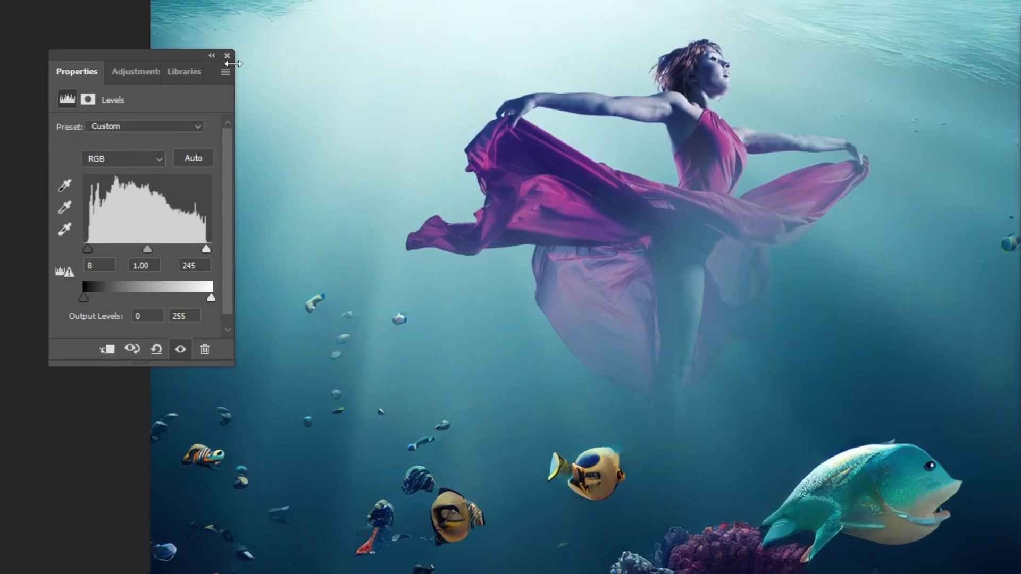
left_click(227, 55)
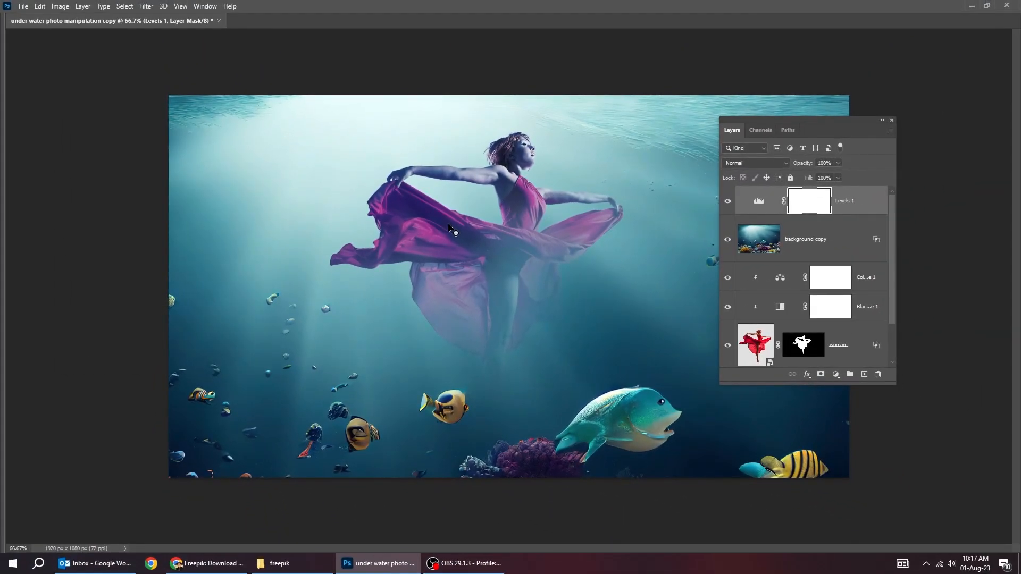